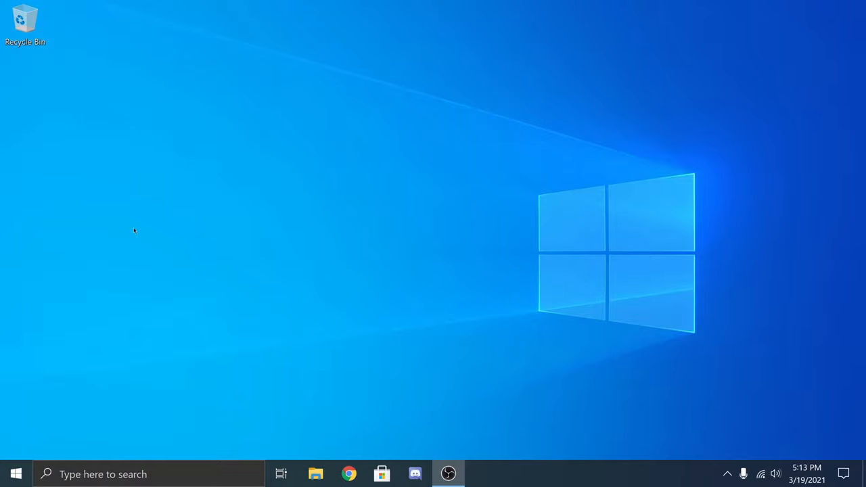
# Browse the Start app list, expanding the Windows Ease of Access and Administrative Tools folders.
pyautogui.click(11, 473)
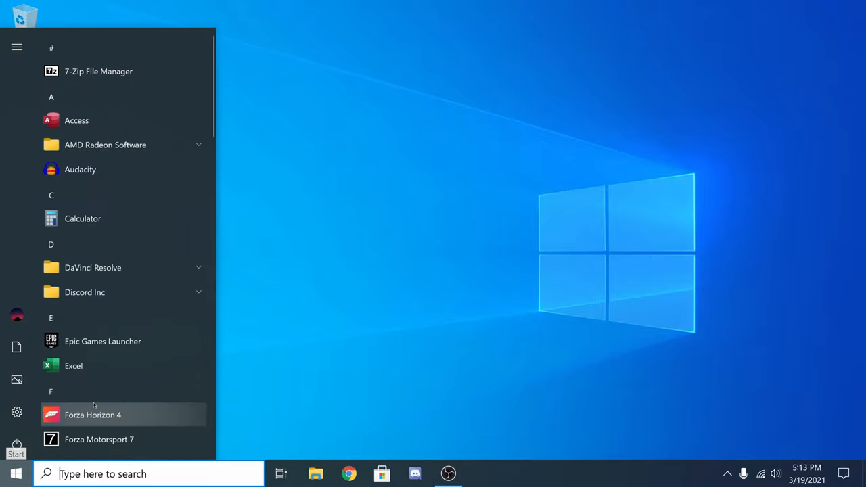
pyautogui.scroll(-3)
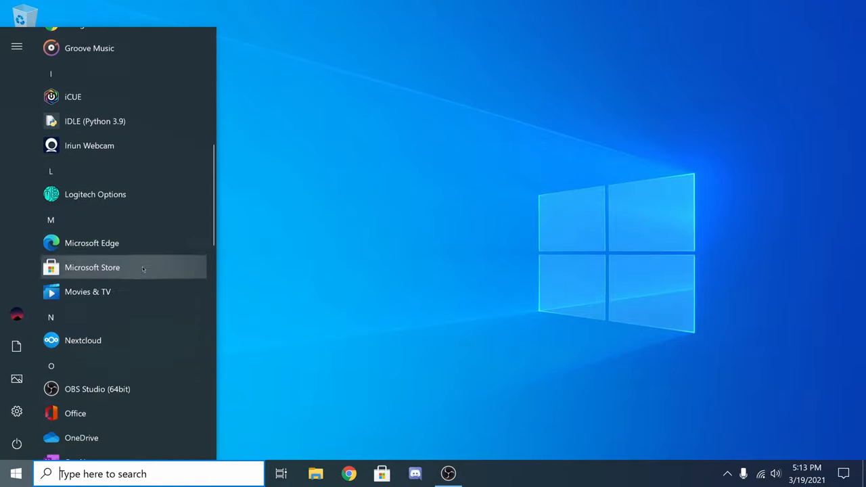
pyautogui.scroll(-3)
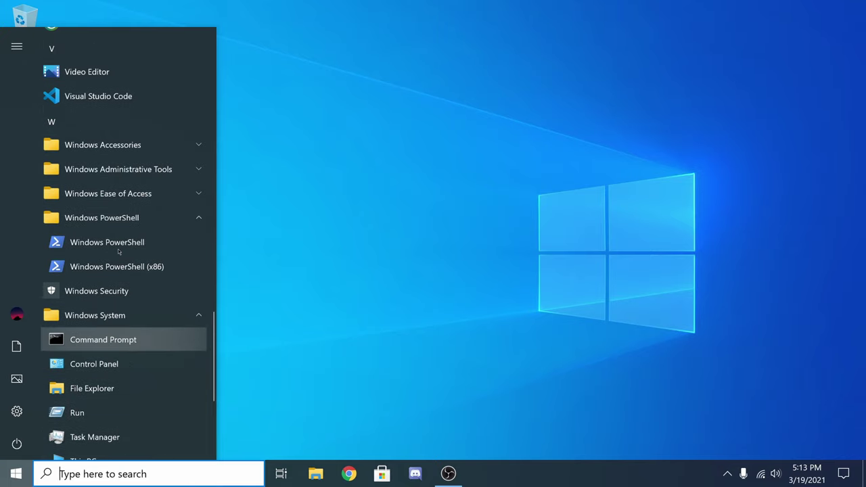
pyautogui.click(107, 193)
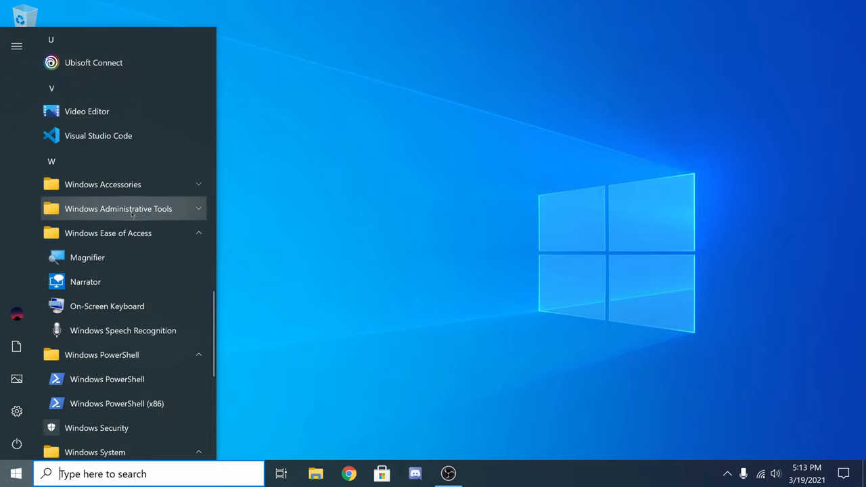
pyautogui.click(118, 209)
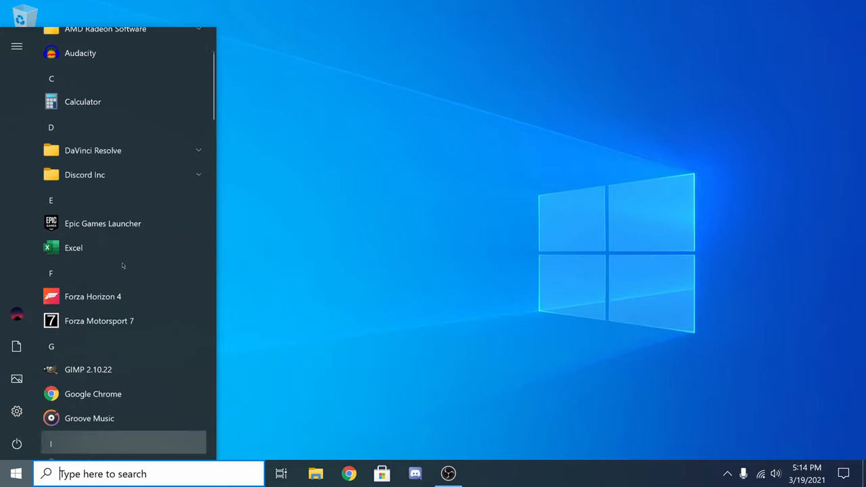
# Expand AMD Radeon Software and open its shortcut's file location in File Explorer.
pyautogui.click(93, 151)
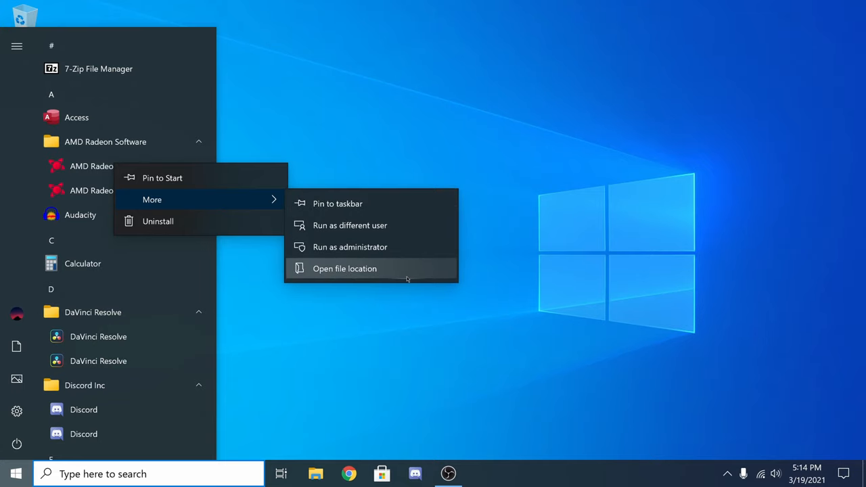
pyautogui.click(344, 268)
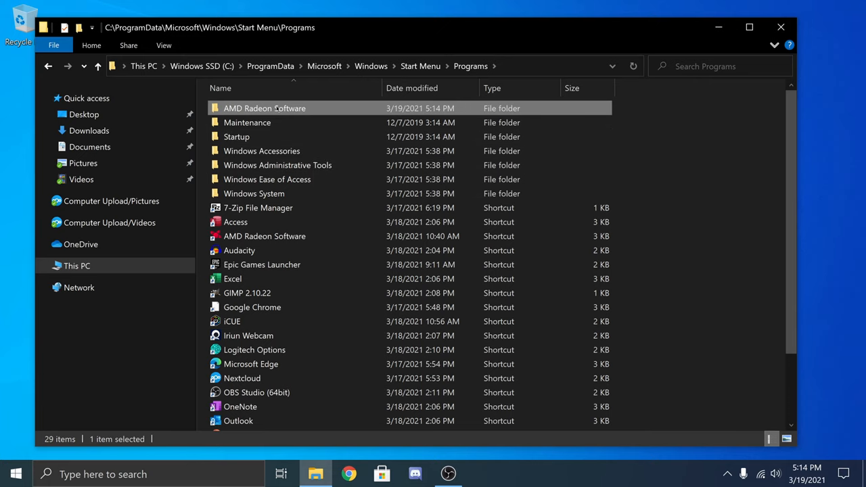
# Delete the AMD Radeon Software folder from the Start Menu Programs folder.
pyautogui.rightClick(265, 108)
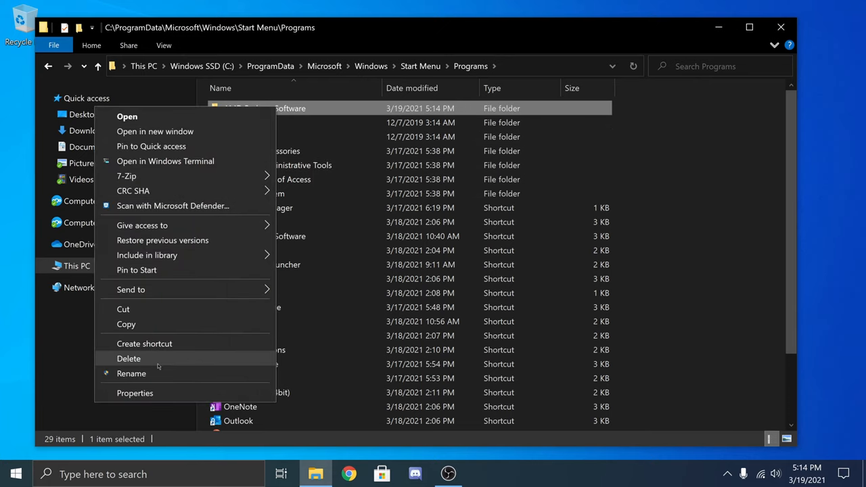
pyautogui.click(128, 359)
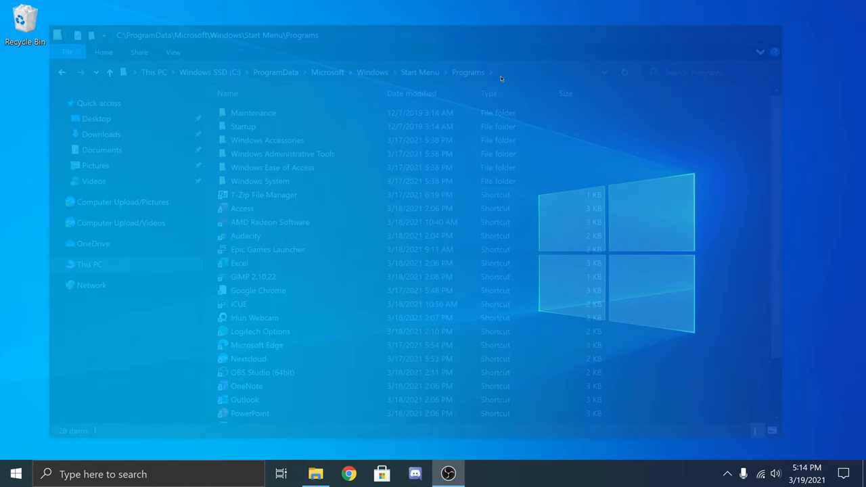
# Reopen the Start app list and expand the DaVinci Resolve folder.
pyautogui.click(13, 474)
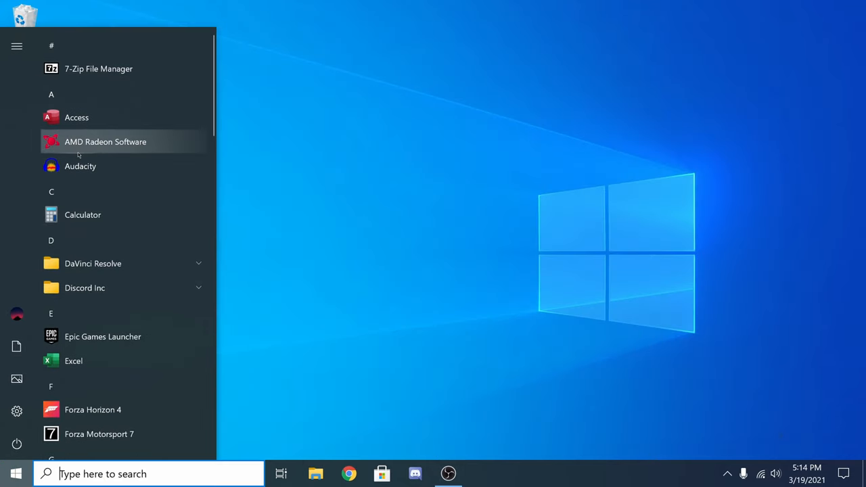
pyautogui.click(93, 263)
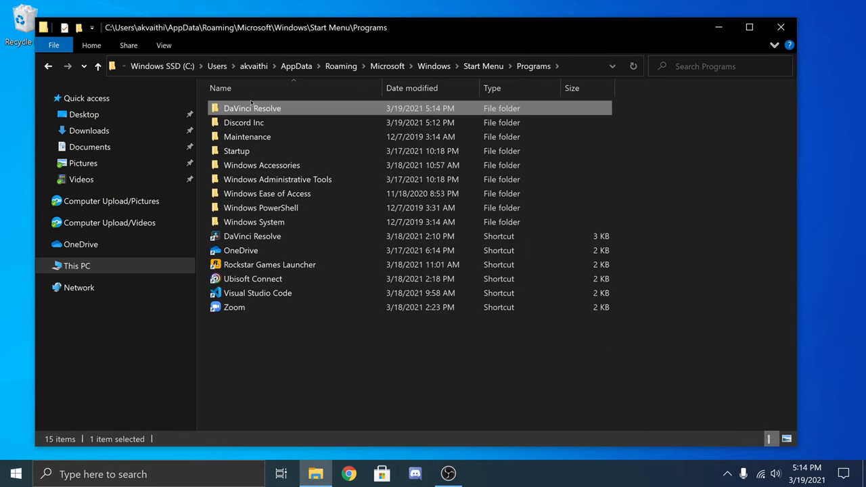
# Delete the DaVinci Resolve folder and open the Discord Inc folder to move its shortcut.
pyautogui.rightClick(251, 108)
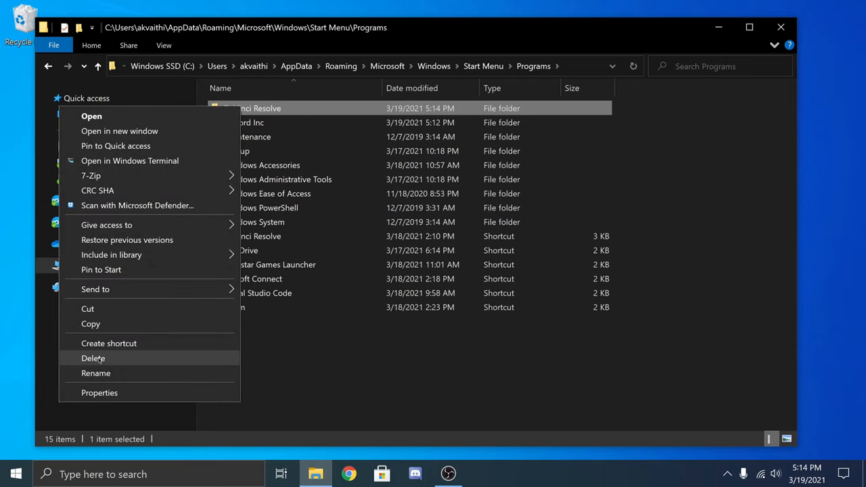
pyautogui.click(93, 357)
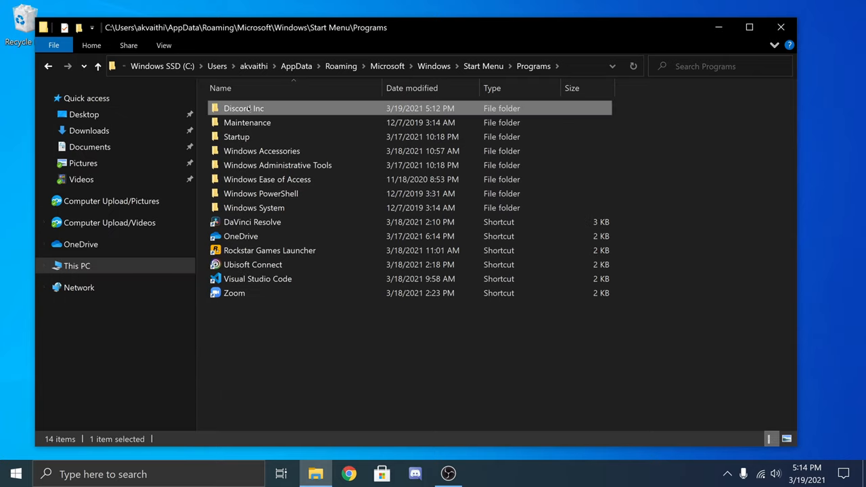
pyautogui.doubleClick(242, 108)
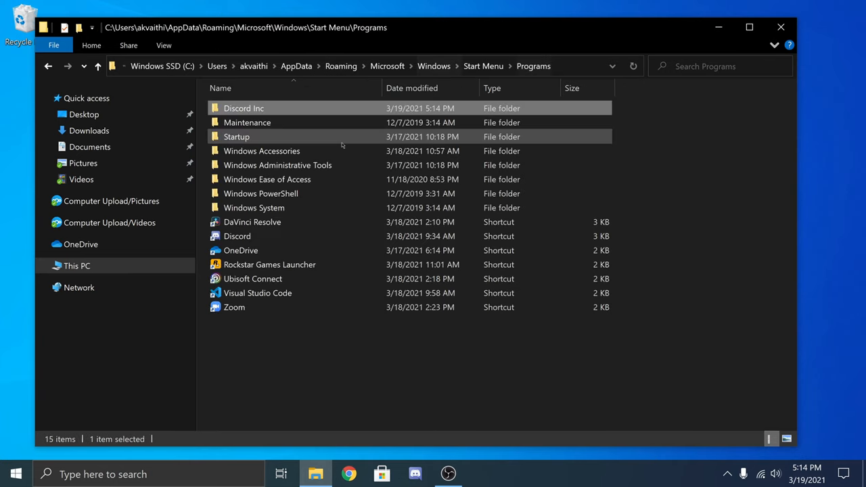
pyautogui.rightClick(243, 107)
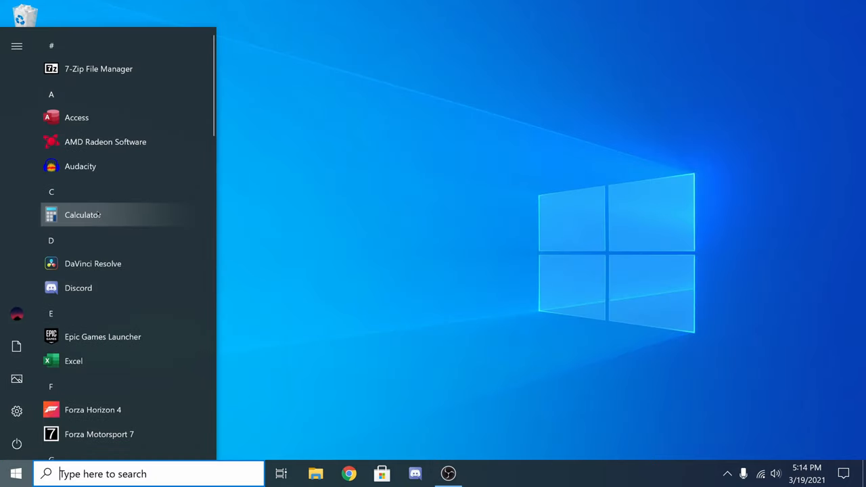
pyautogui.moveTo(148, 132)
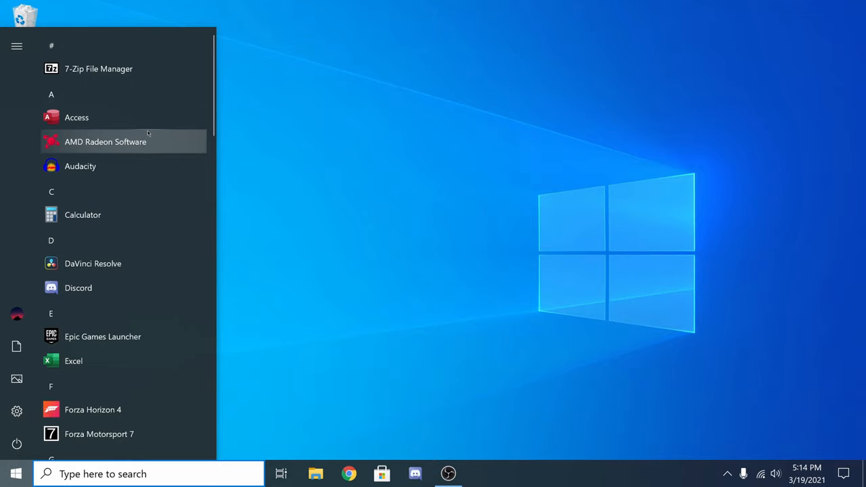
# Expand Windows Accessories, try launching Internet Explorer and dismiss the missing-shortcut warning.
pyautogui.scroll(-3)
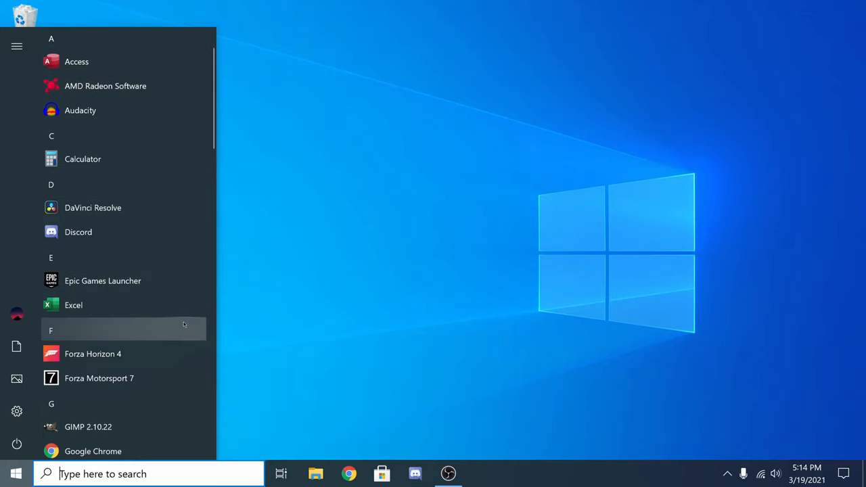
pyautogui.scroll(-3)
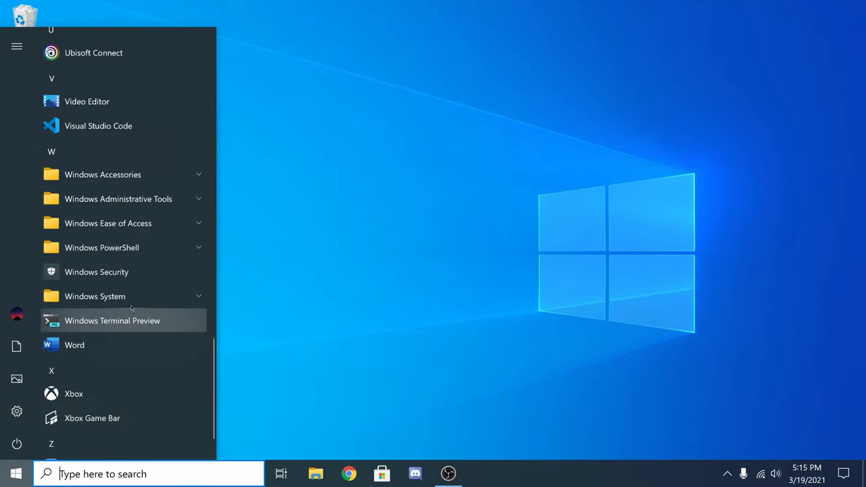
pyautogui.click(102, 174)
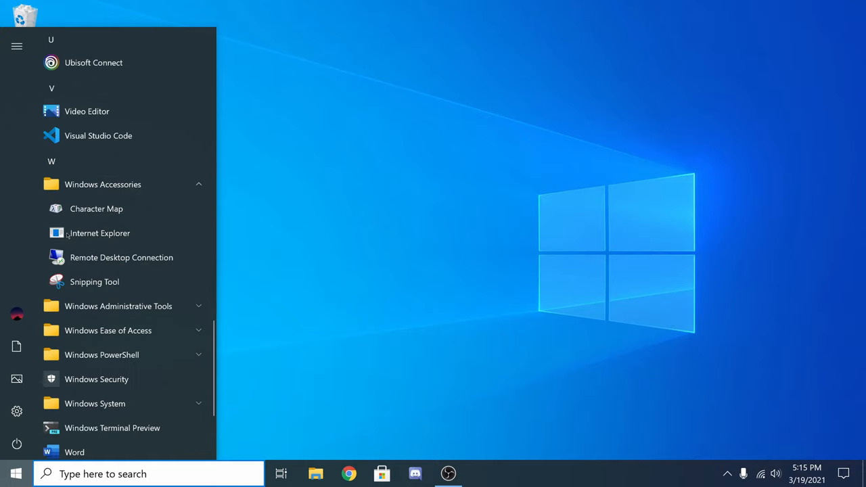
pyautogui.click(100, 233)
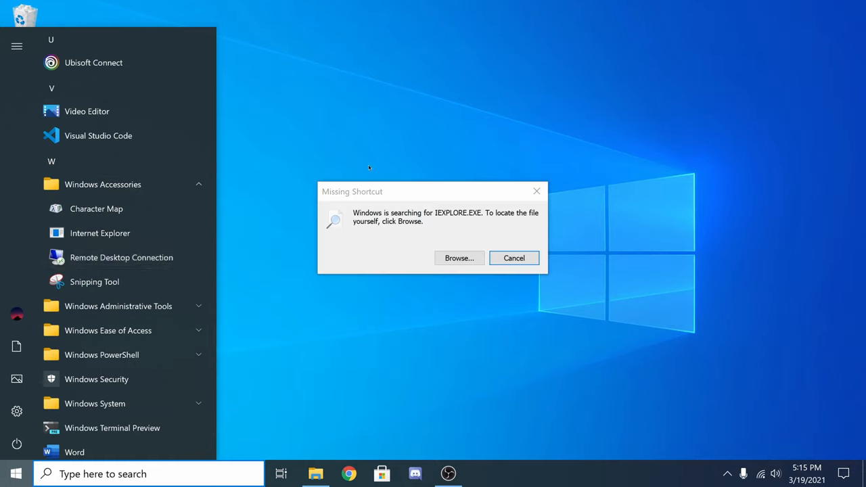
pyautogui.click(513, 258)
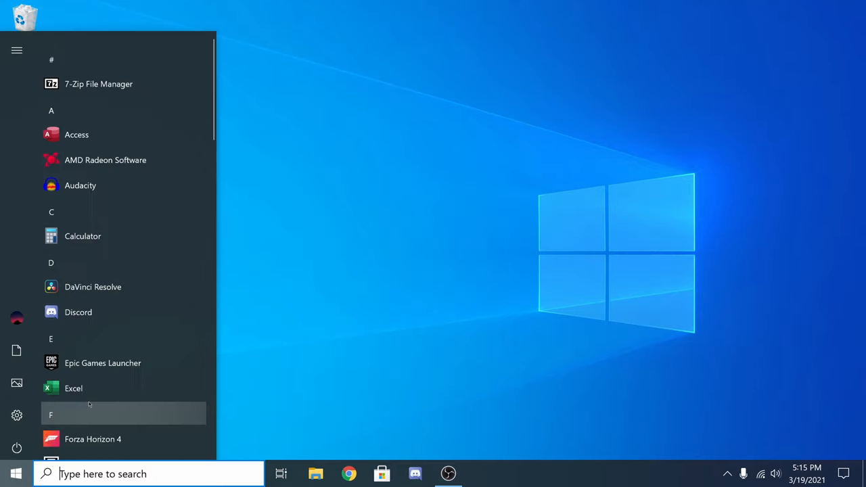
# Delete the Internet Explorer shortcut from its file location and reopen the Start menu.
pyautogui.scroll(-3)
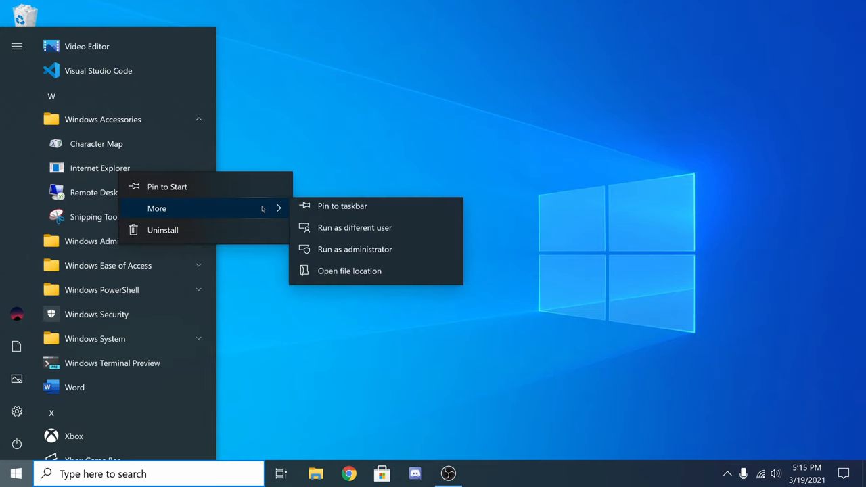
pyautogui.click(349, 271)
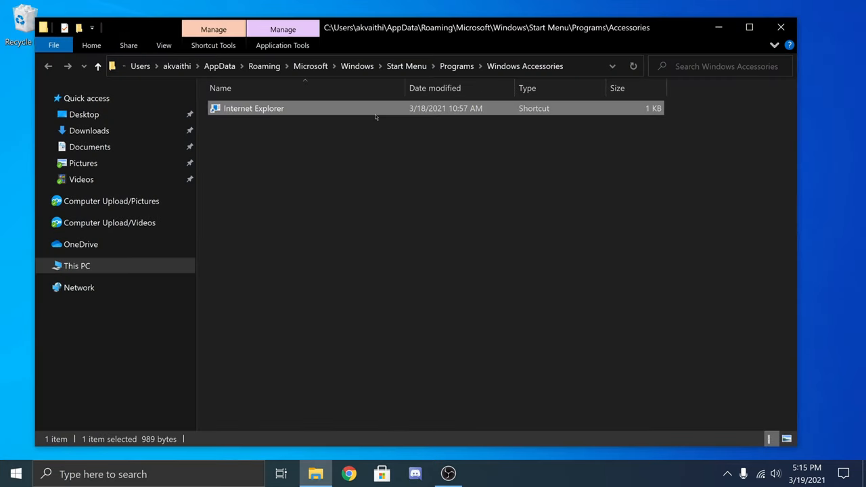
pyautogui.rightClick(251, 108)
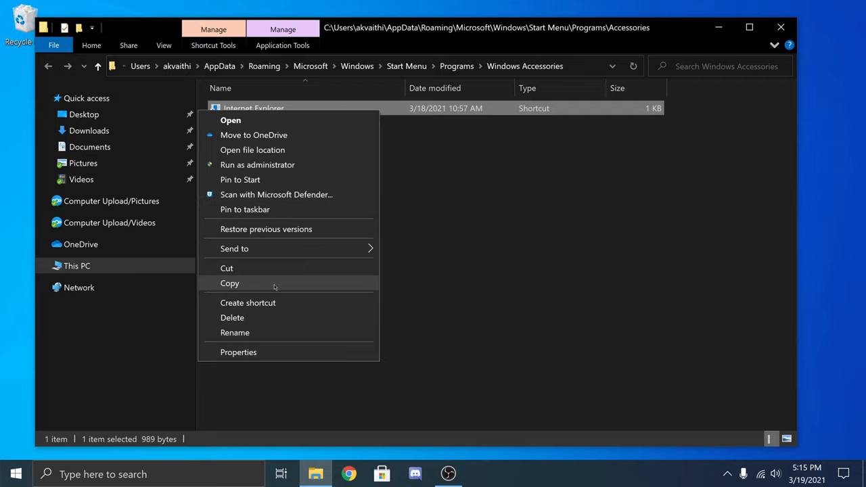
pyautogui.click(232, 318)
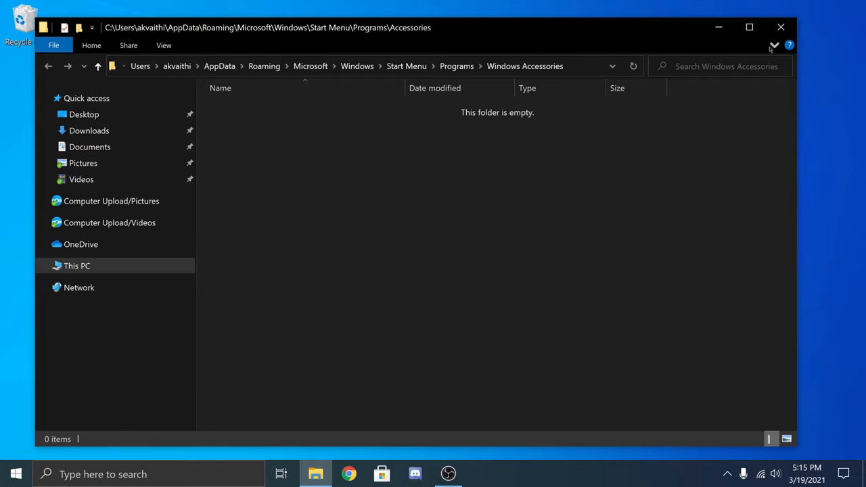
pyautogui.click(11, 471)
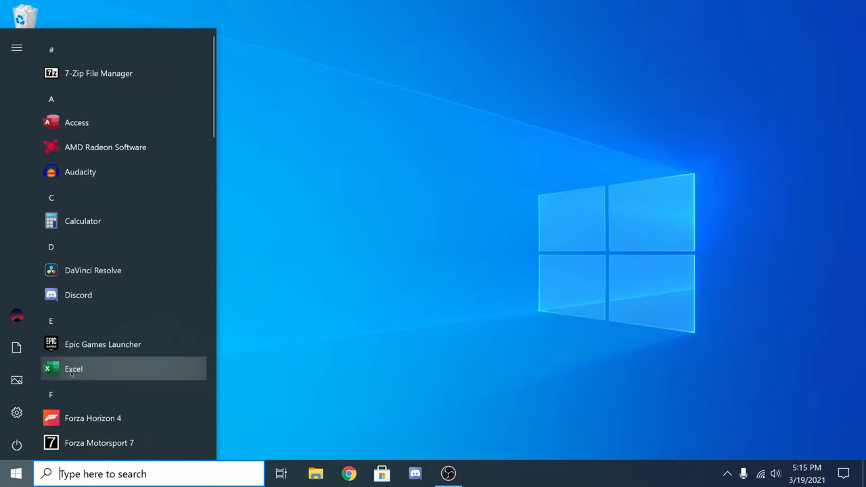
# Open the Snipping Tool shortcut's file location from Windows Accessories.
pyautogui.scroll(-3)
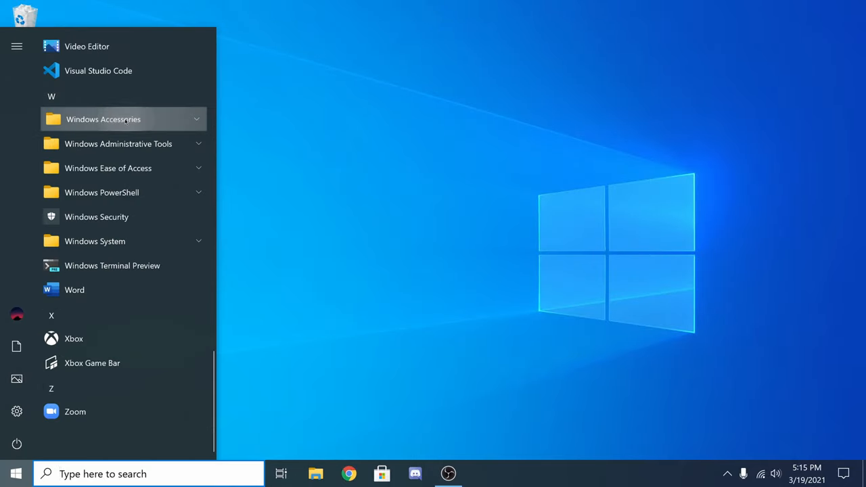
pyautogui.click(102, 119)
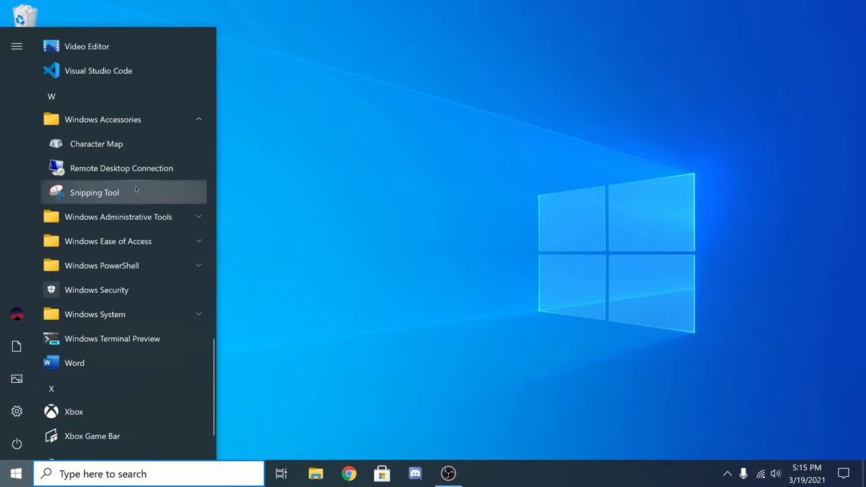
pyautogui.rightClick(94, 192)
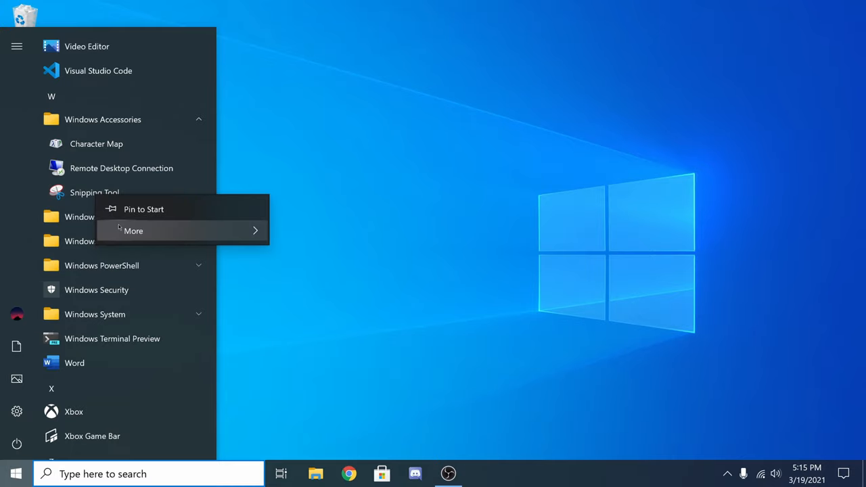
pyautogui.click(133, 230)
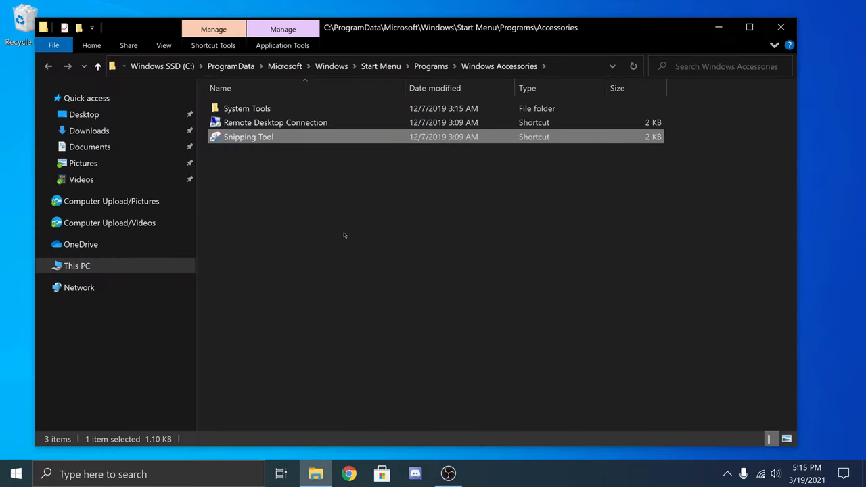
# Delete the Snipping Tool shortcut in File Explorer and reopen the Start app list.
pyautogui.rightClick(248, 136)
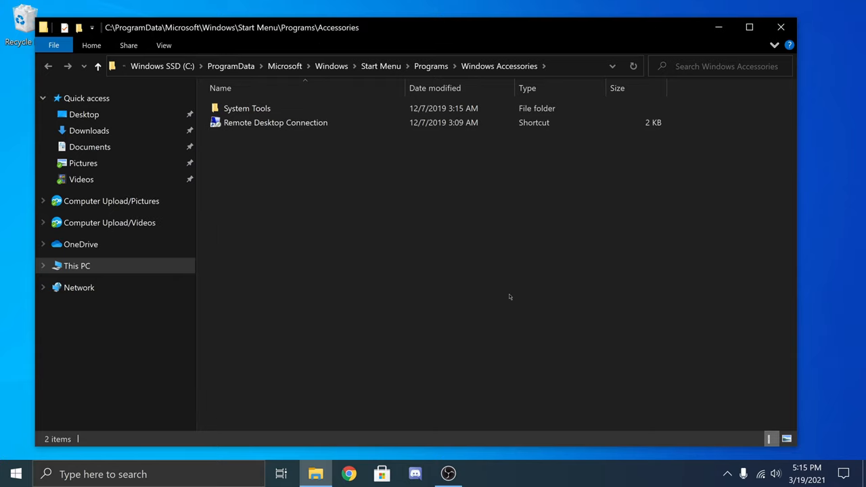
pyautogui.click(14, 470)
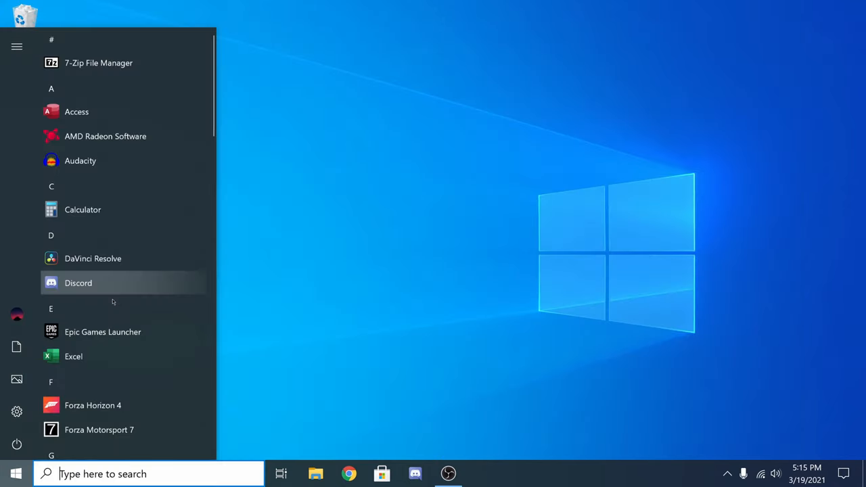
pyautogui.scroll(-3)
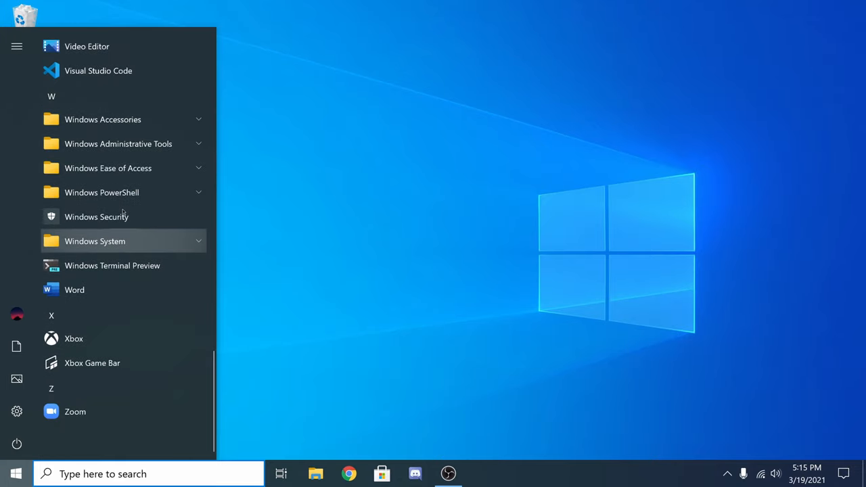
pyautogui.click(16, 473)
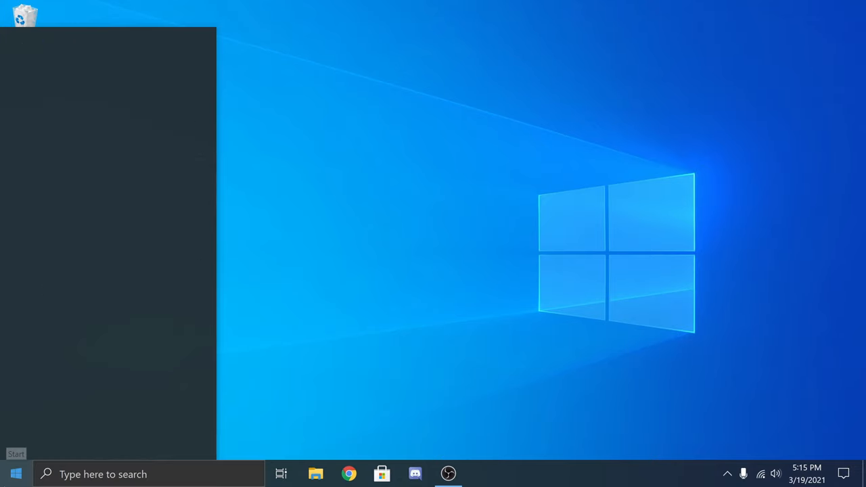